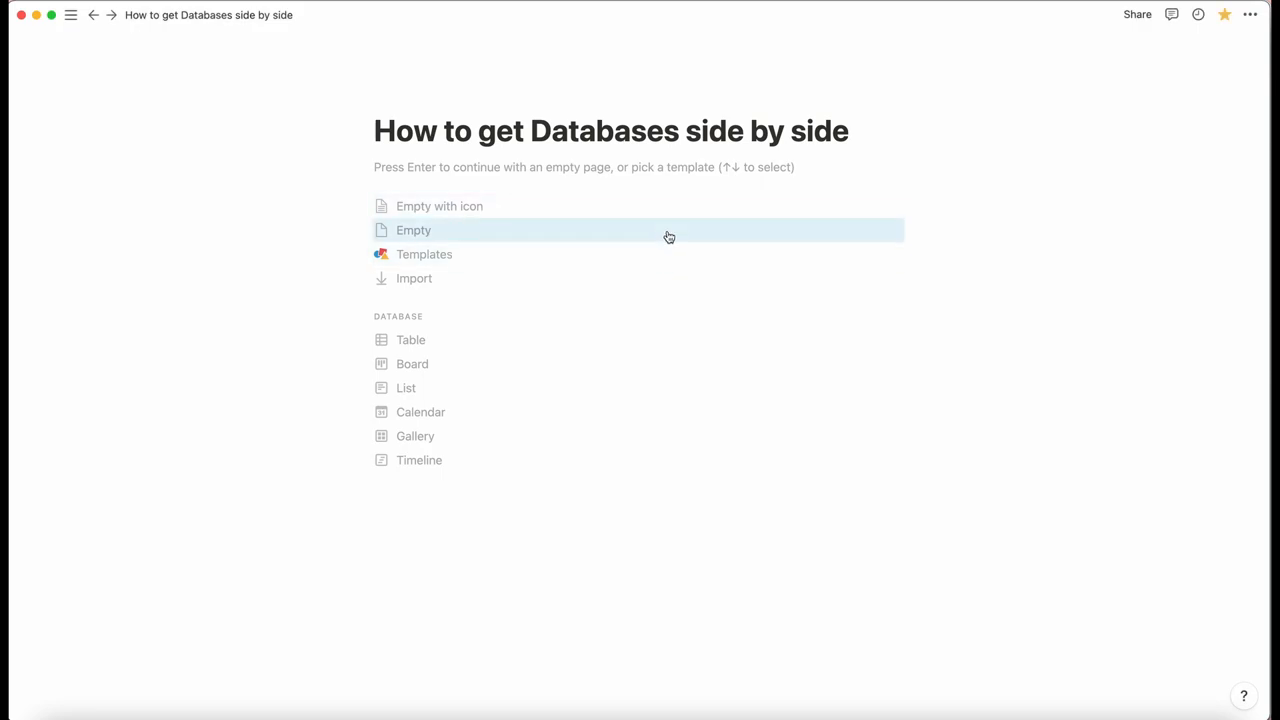
- Start an empty page and insert an inline table database named 'table 1'
click(412, 230)
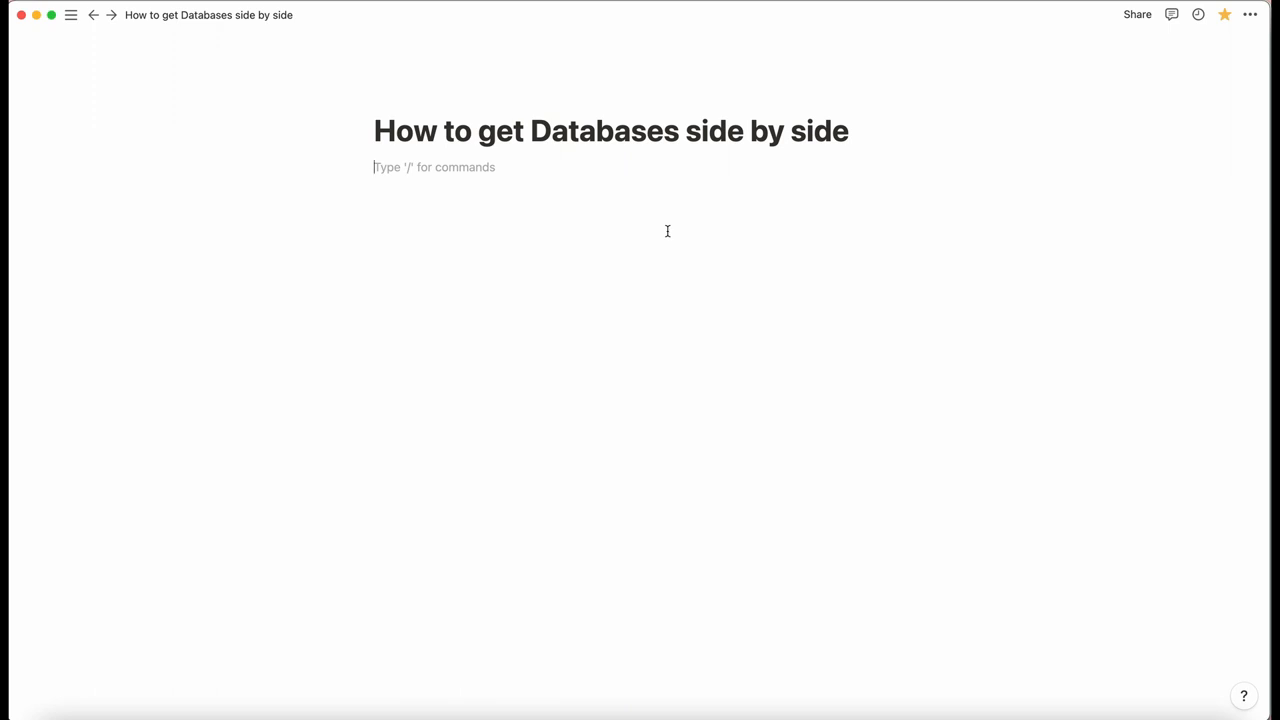
text(/)
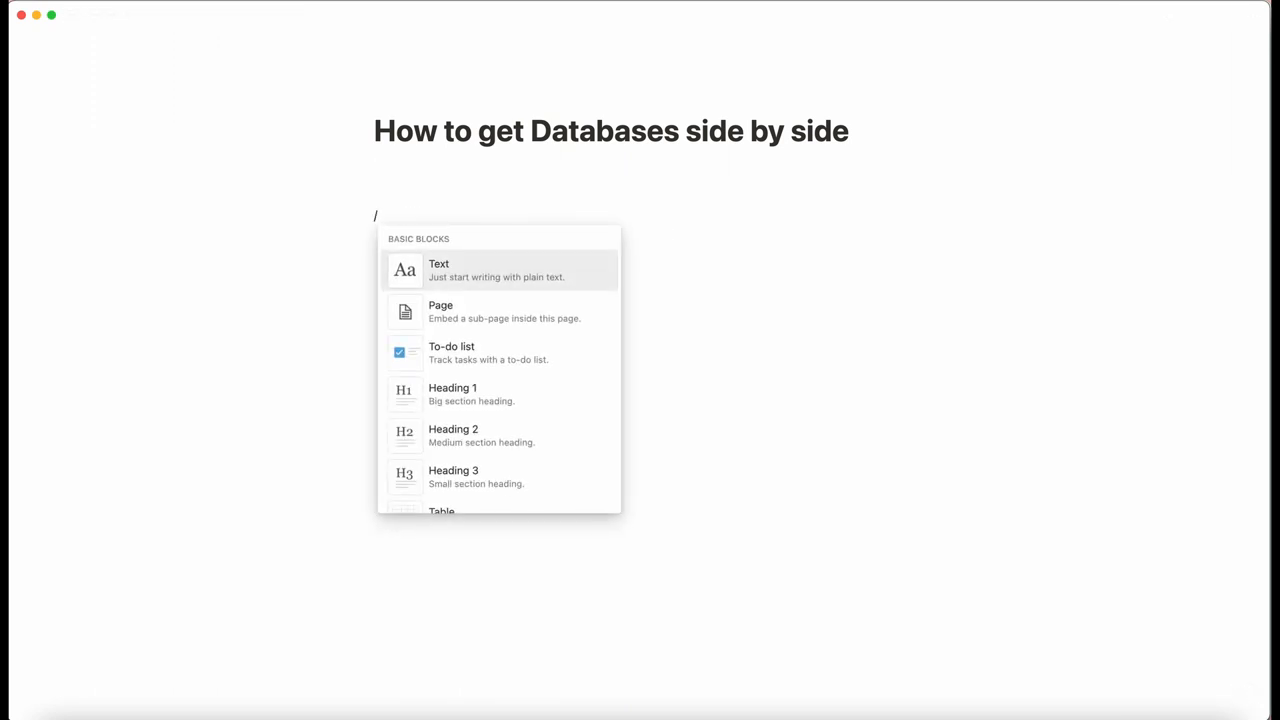
text(ta)
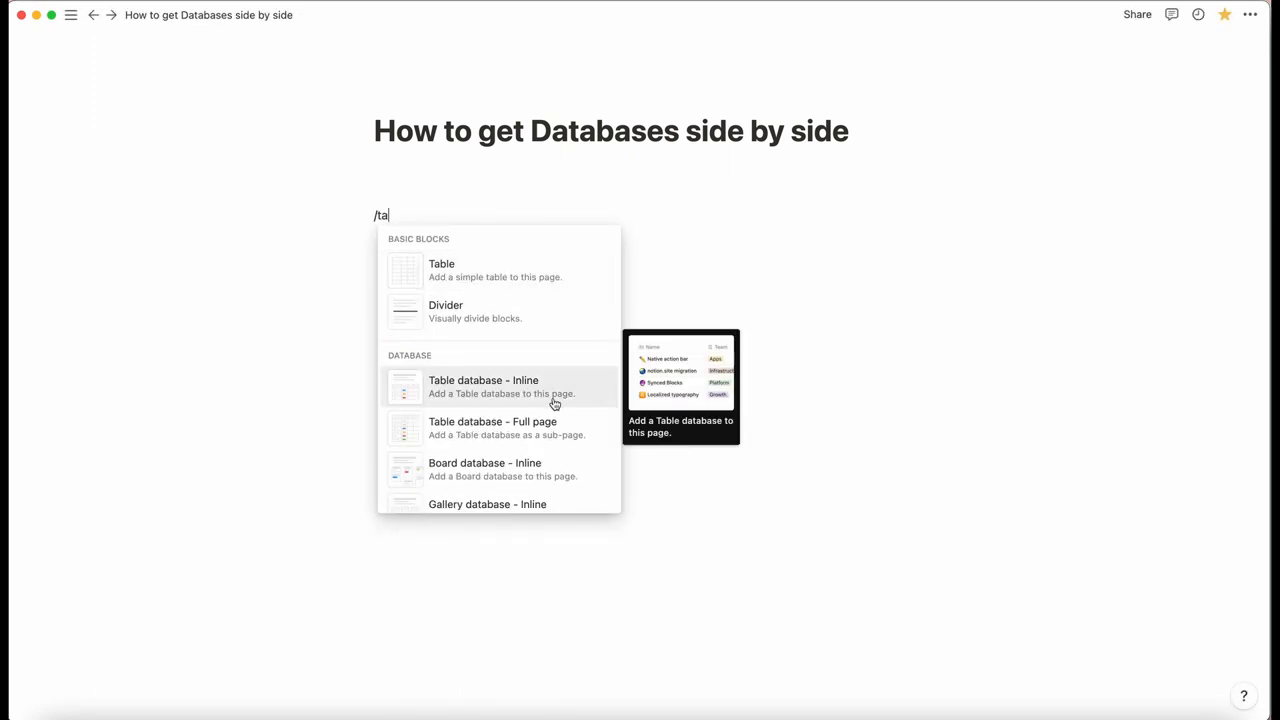
click(484, 386)
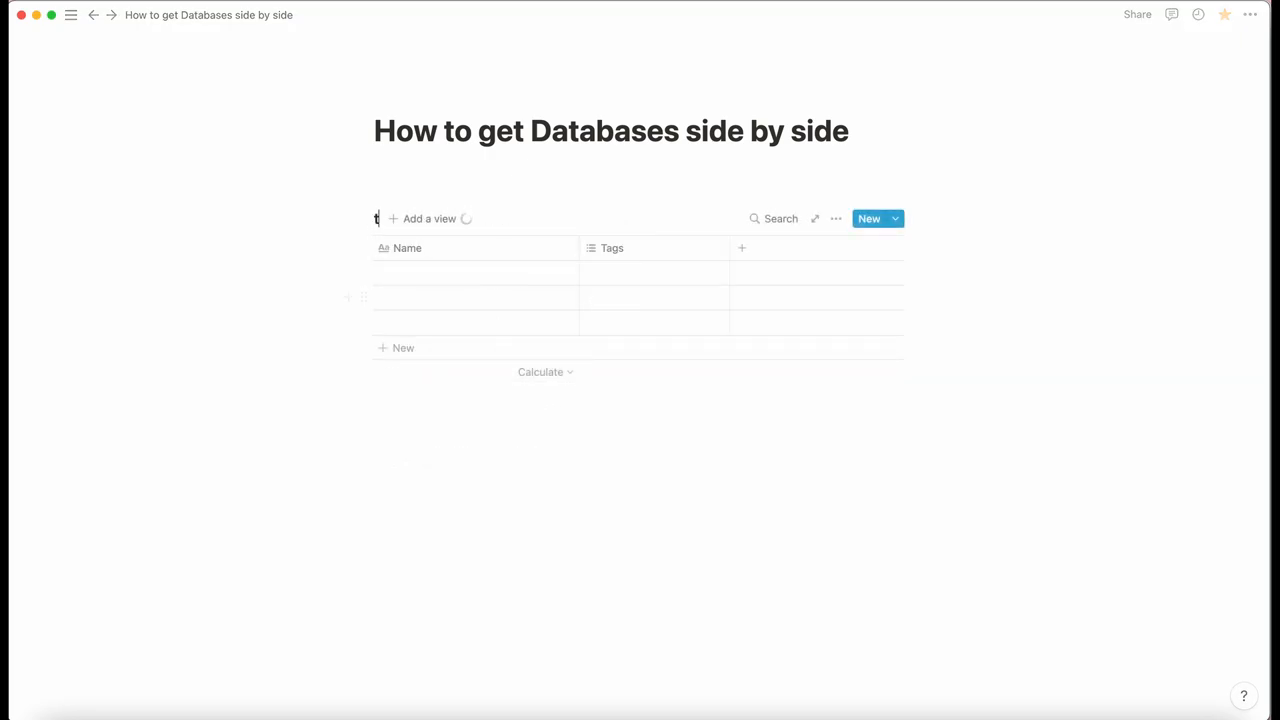
text(able 1)
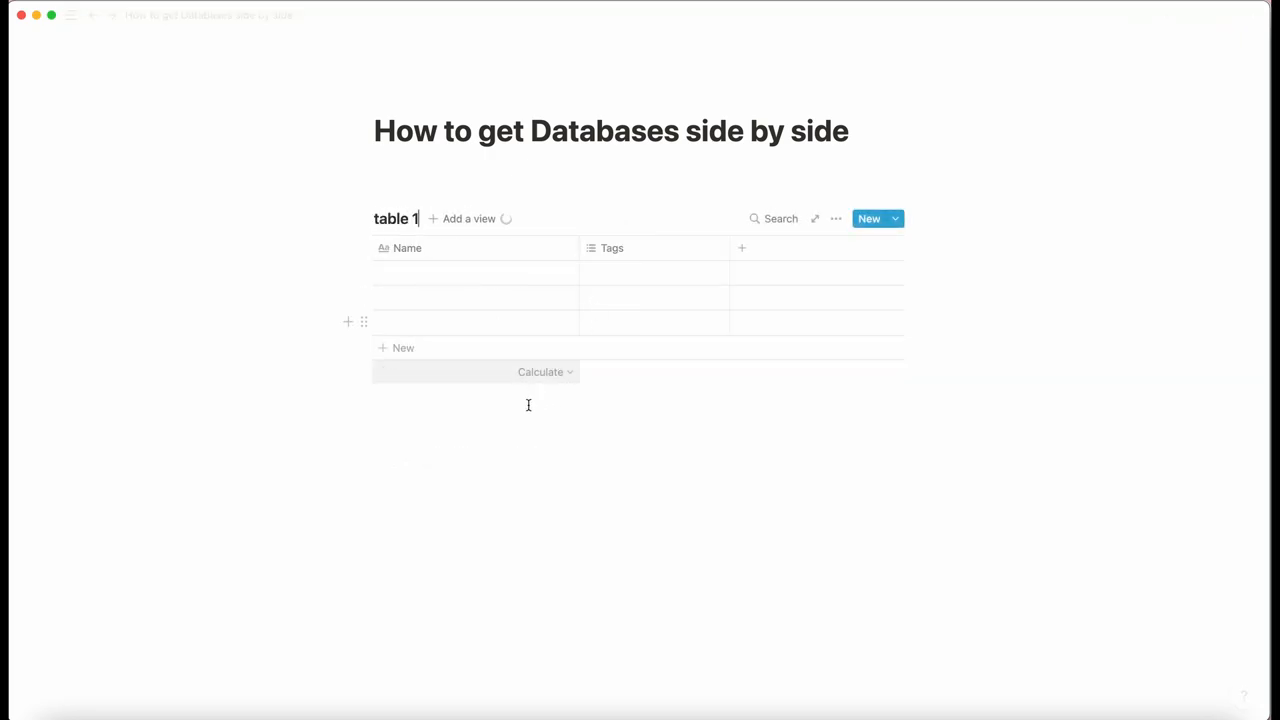
- Insert an inline gallery database 'table 2' with cards Page 1-3 below table 1
text(/)
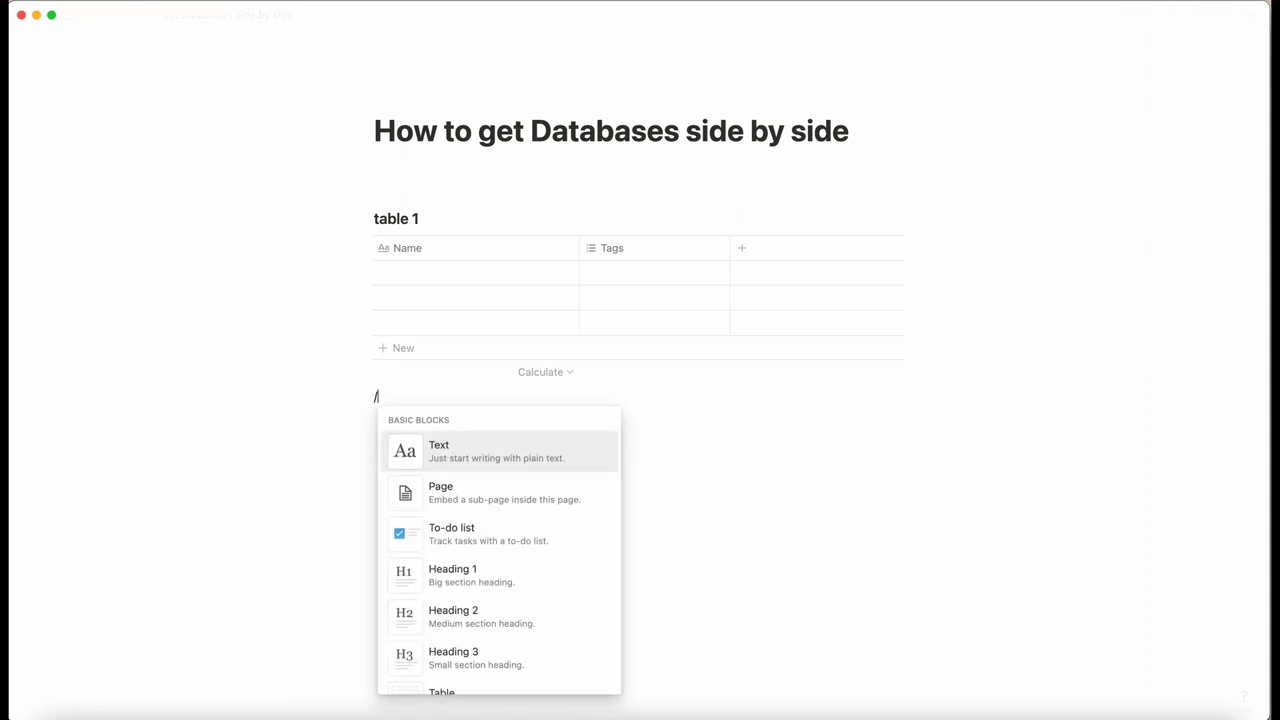
text(gall)
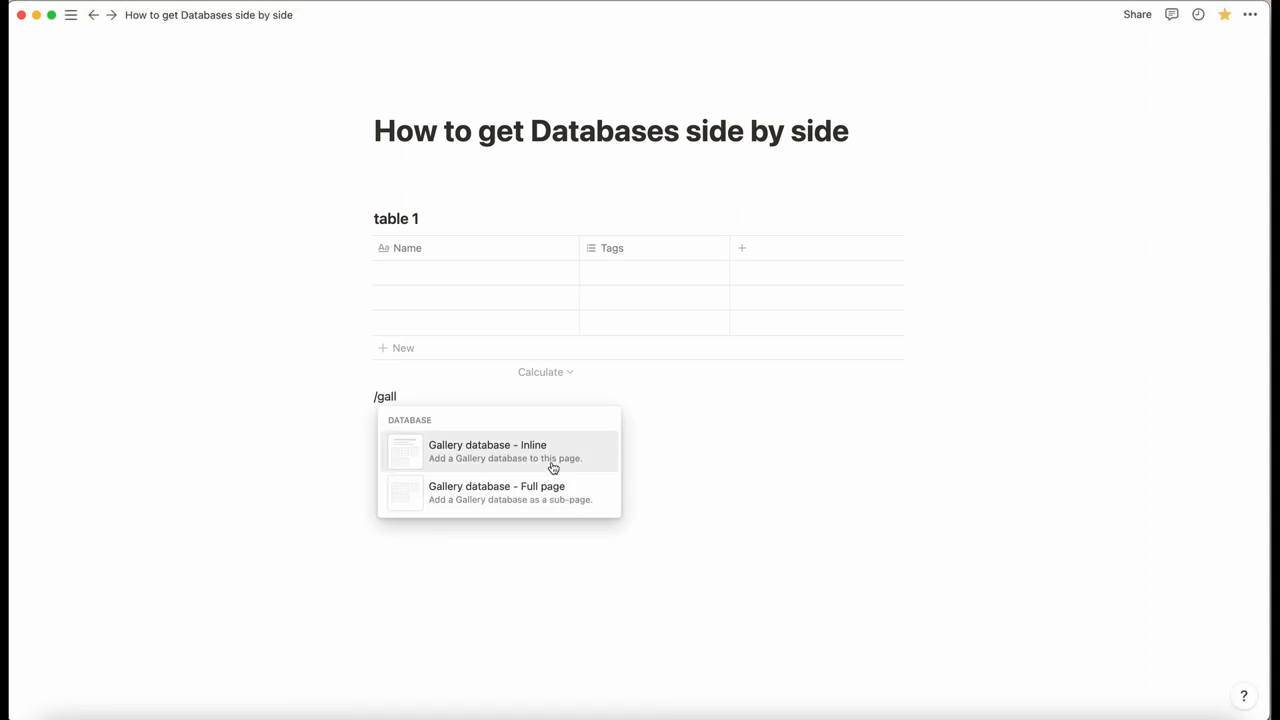
click(488, 452)
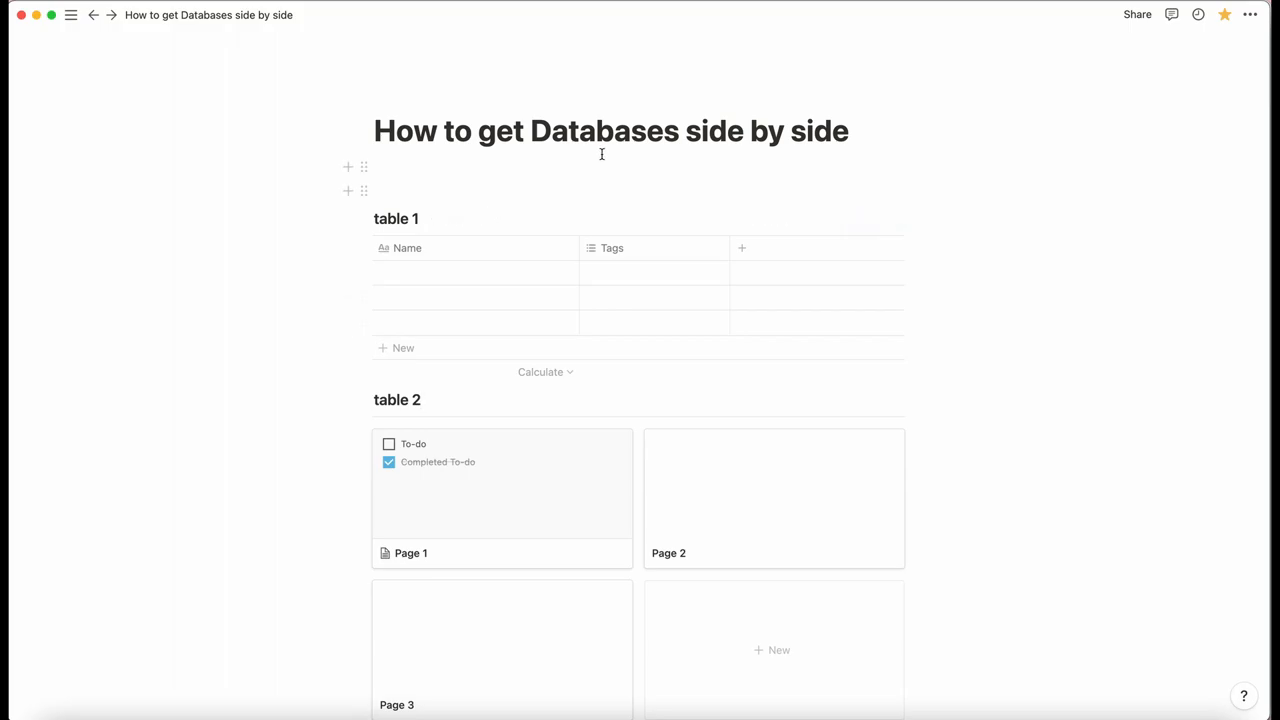
- Add two empty blocks above table 1 with orange and yellow backgrounds
click(440, 192)
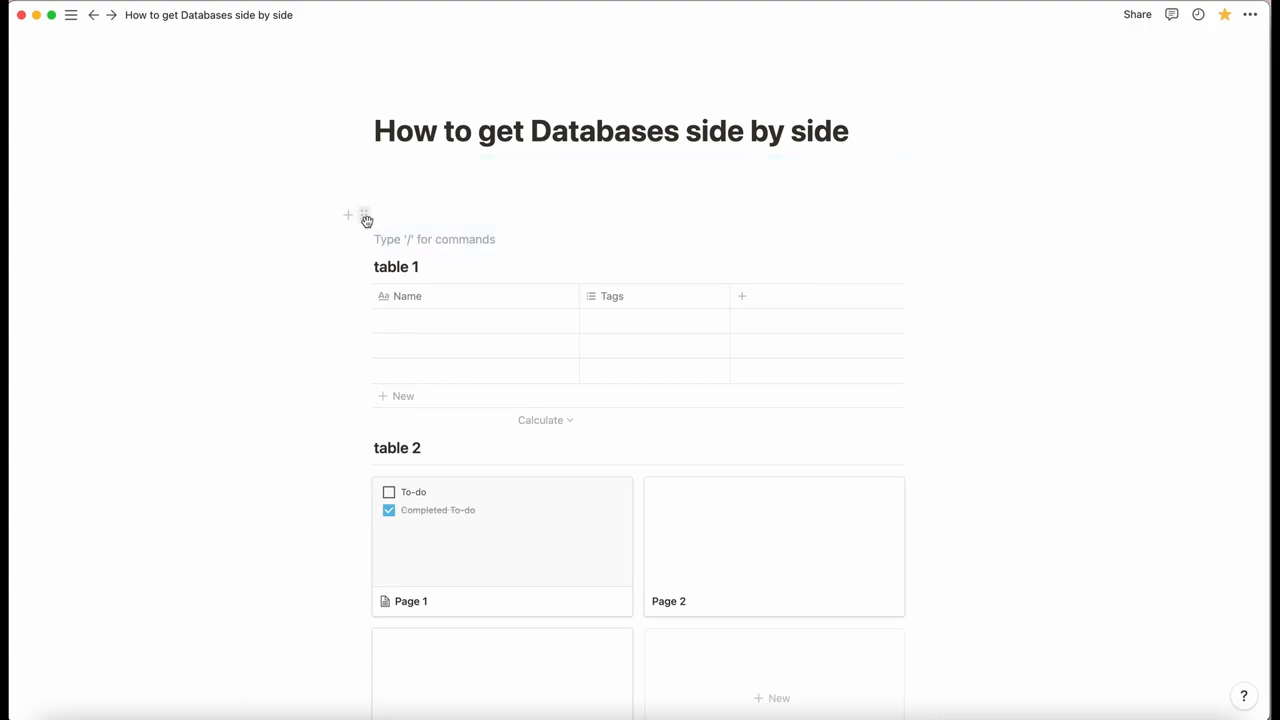
click(364, 216)
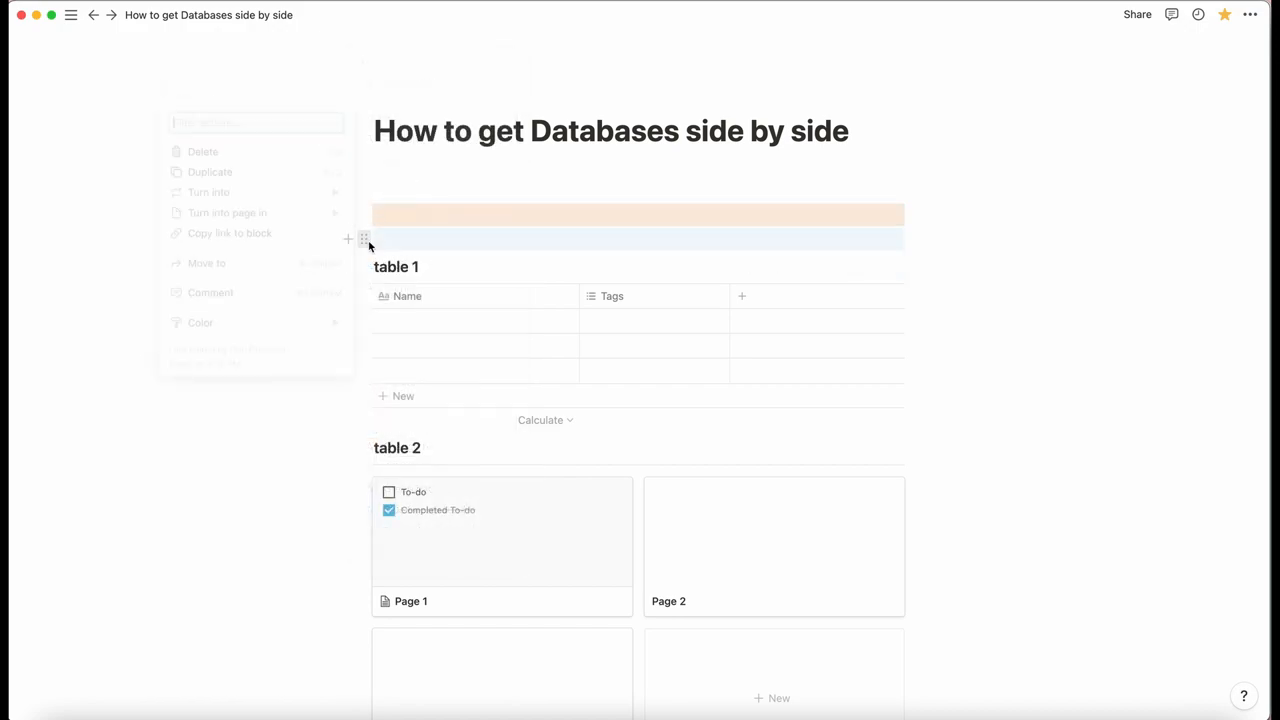
click(196, 324)
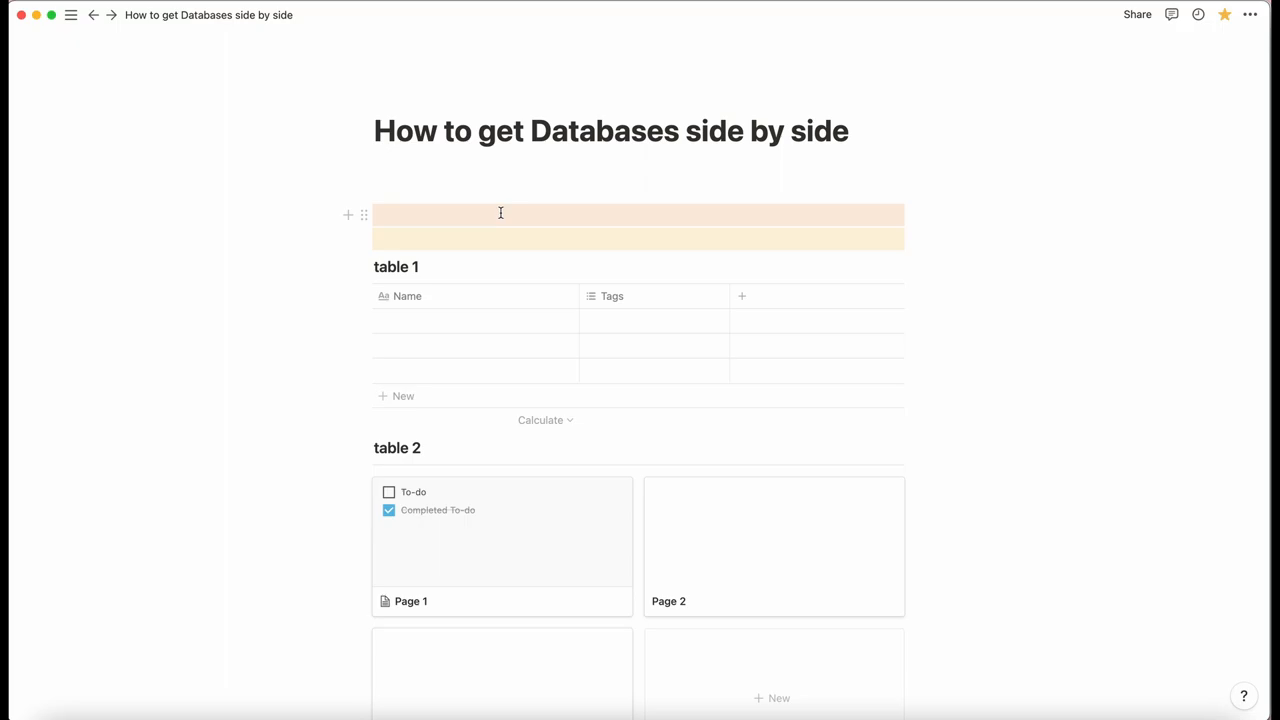
mouse_move(366, 214)
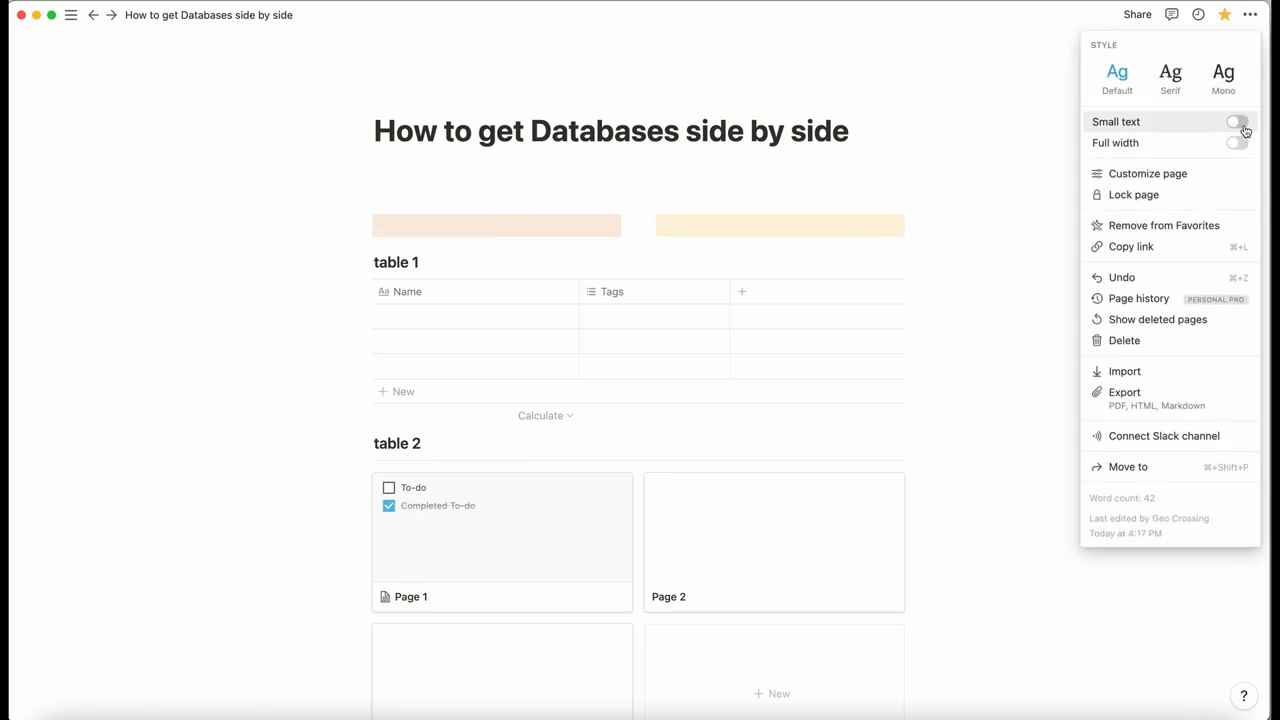
- Switch the page to full width via the page menu
click(1236, 142)
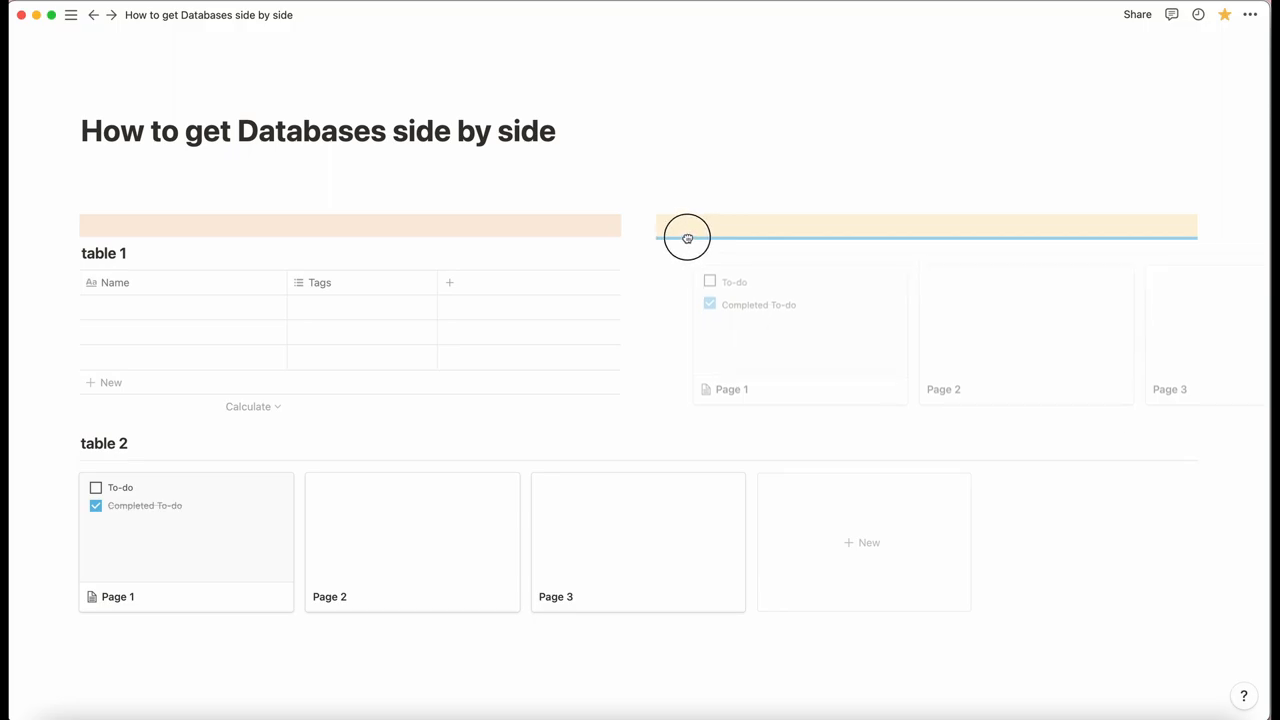
- Move the table 2 gallery into the right column under the yellow block
drag(688, 236, 684, 370)
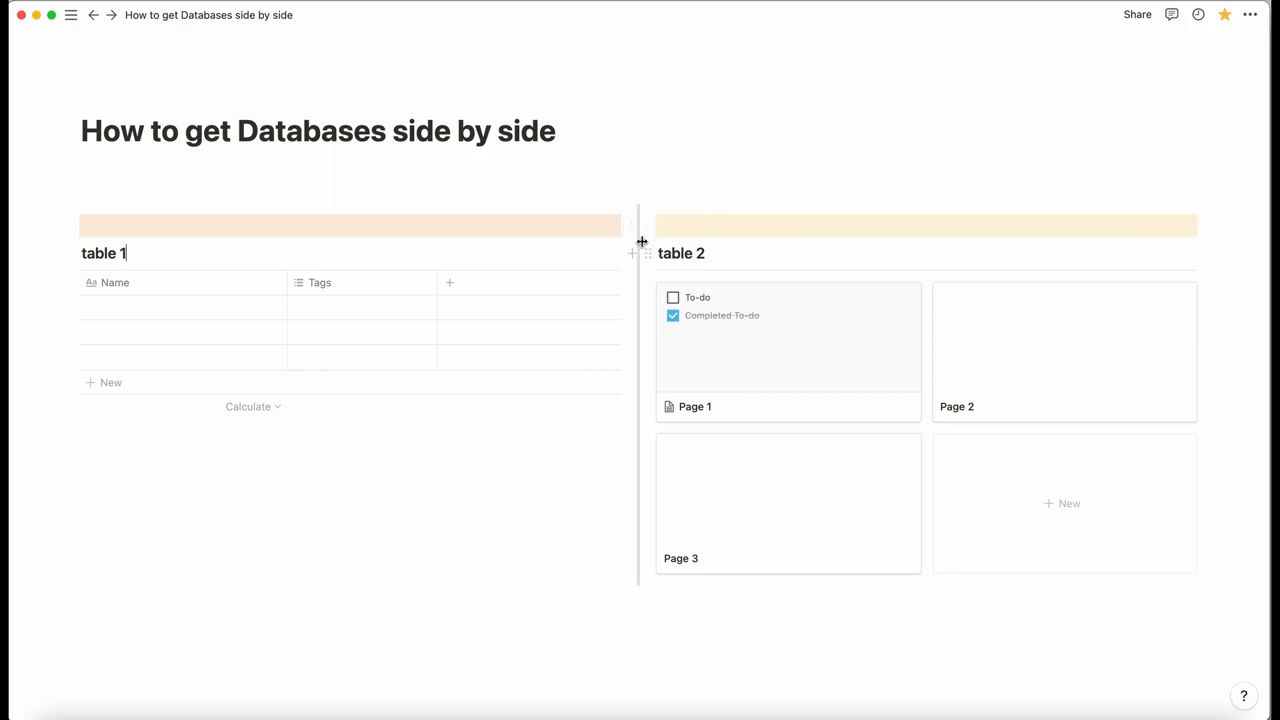
- Widen the gallery column by dragging the column divider left, narrowing table 1
drag(640, 244, 504, 244)
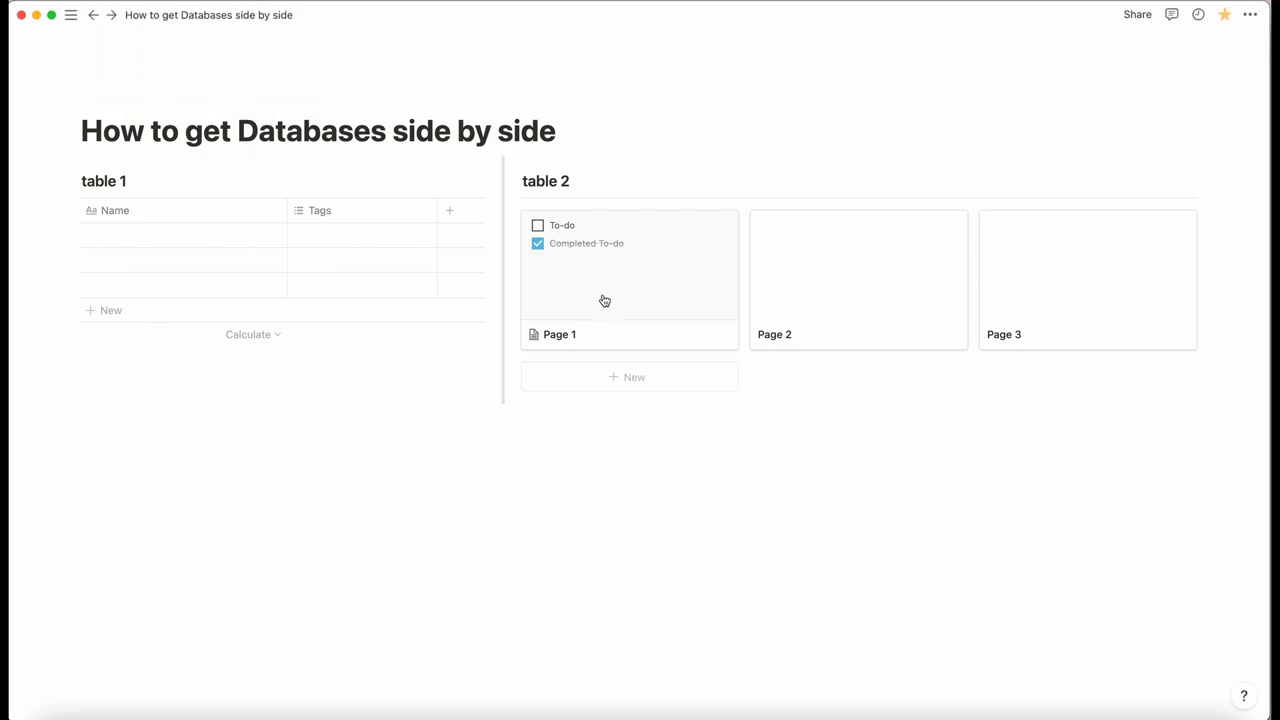
mouse_move(476, 492)
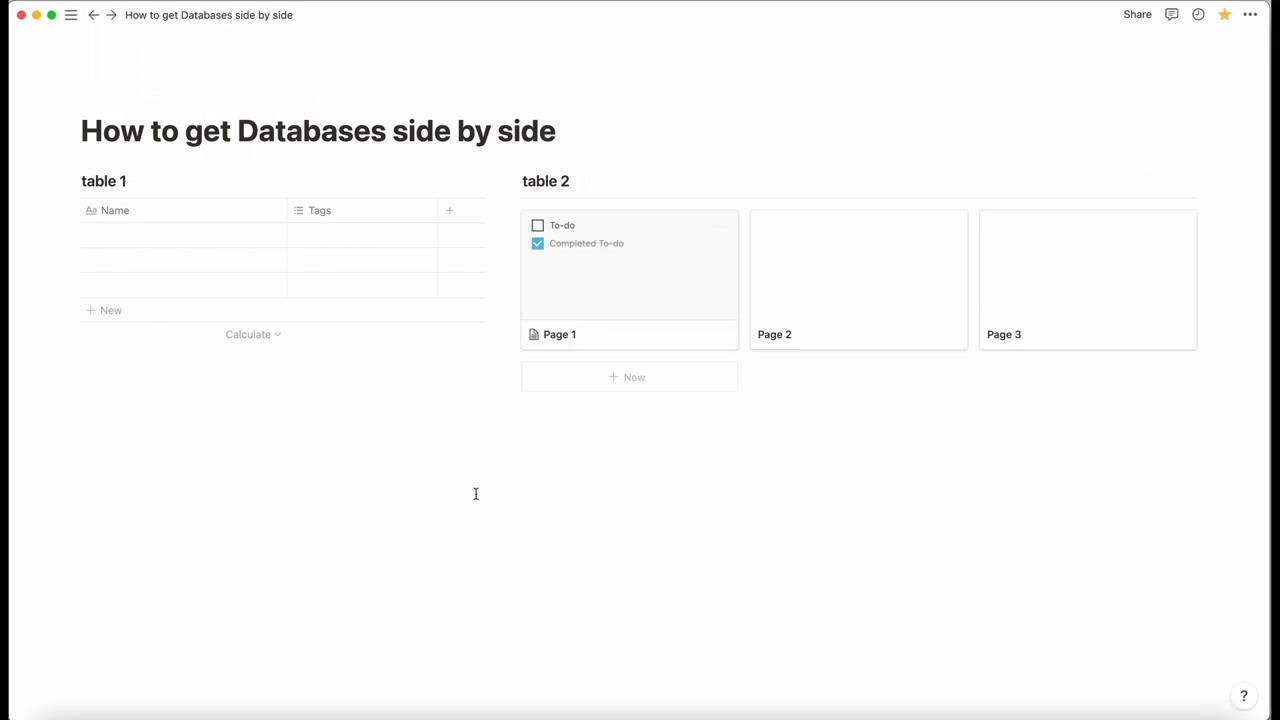